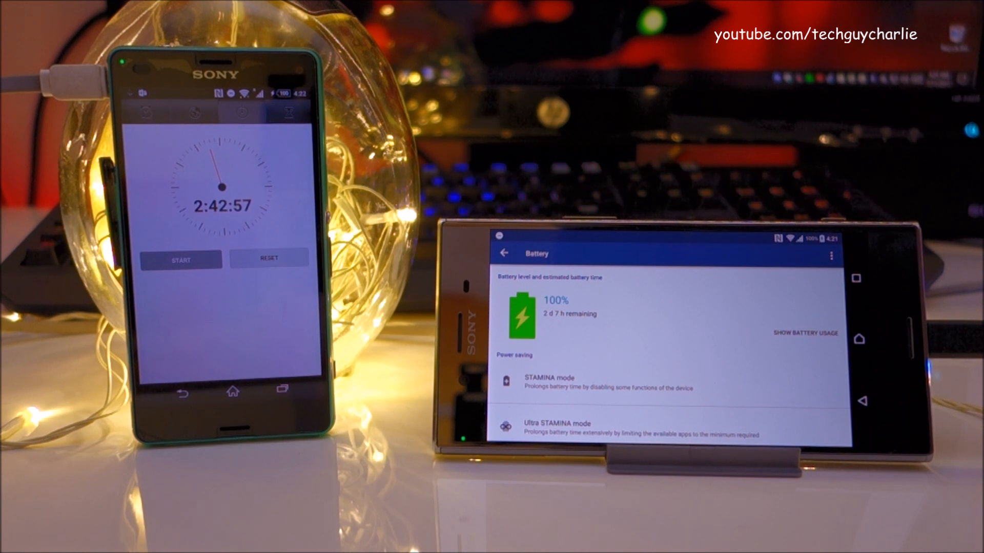
{"action": "scroll", "scroll_direction": "down", "scroll_amount": 3}
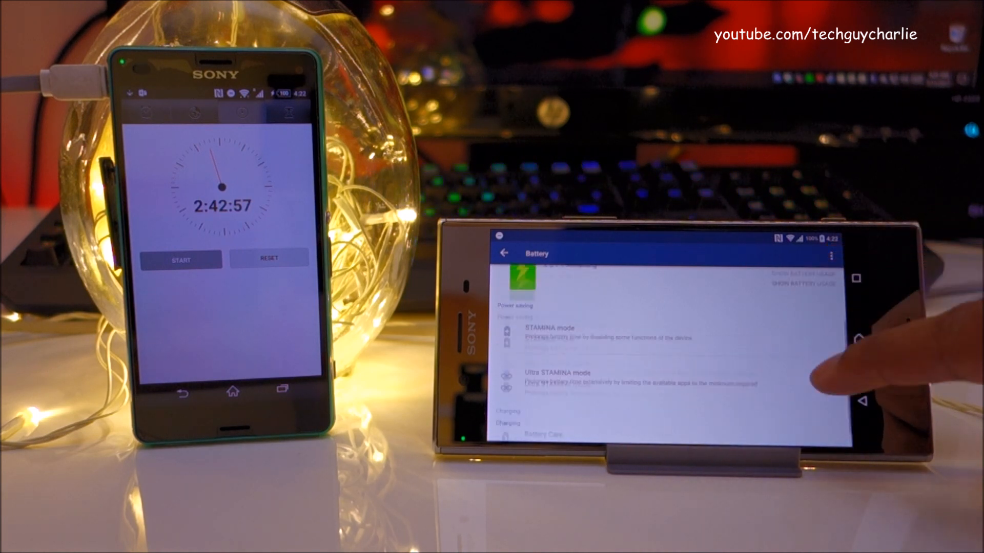